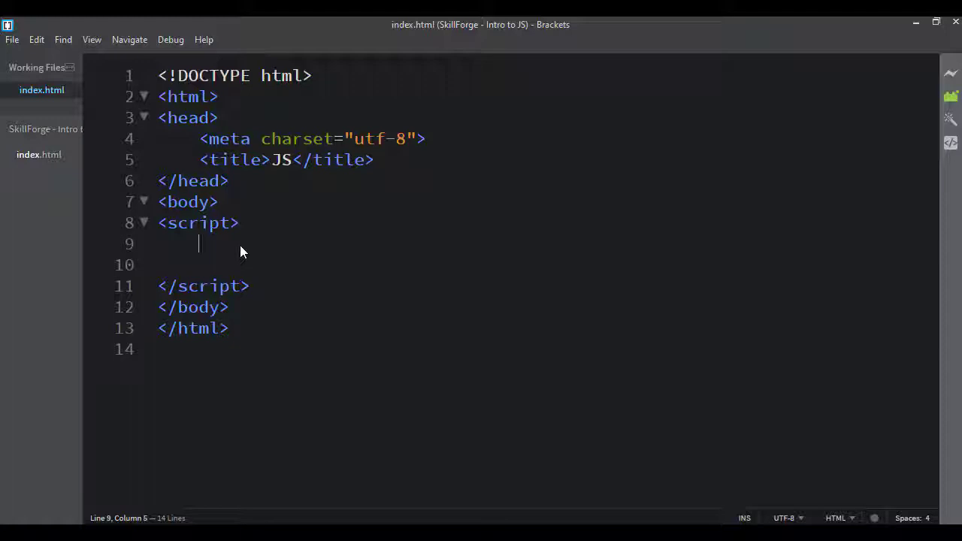
- Write setTimeout(newsletter,3000); inside the script block
{"action": "type", "text": "setTimeout"}
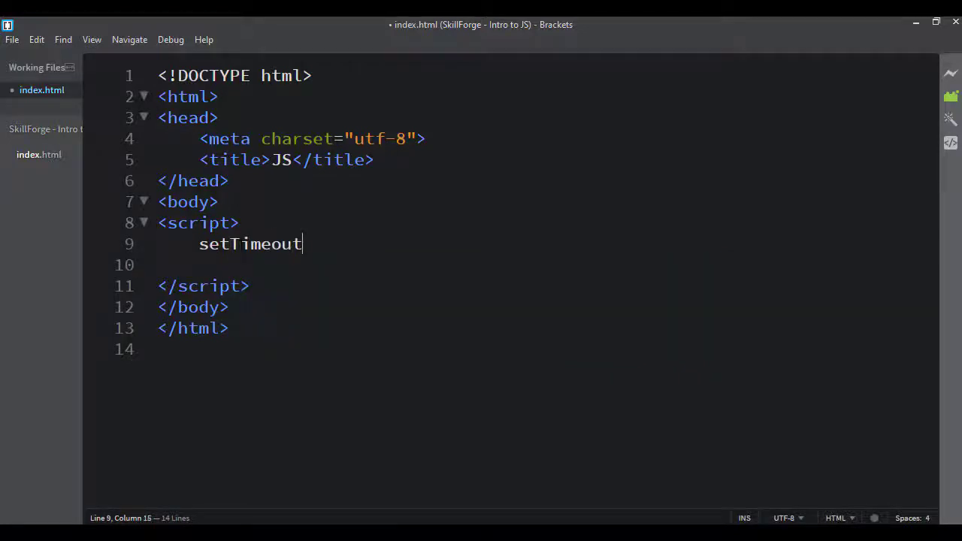
{"action": "type", "text": "()"}
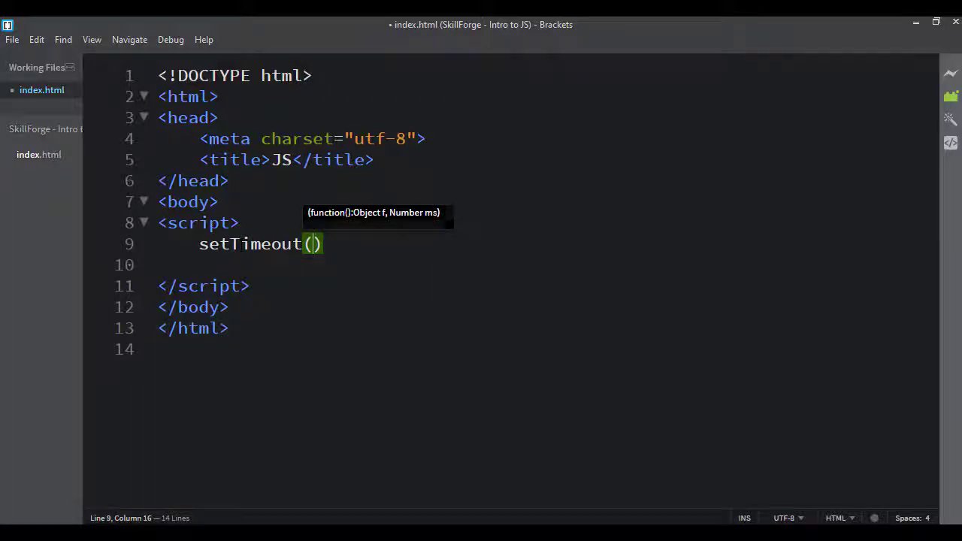
{"action": "type", "text": "newsletter"}
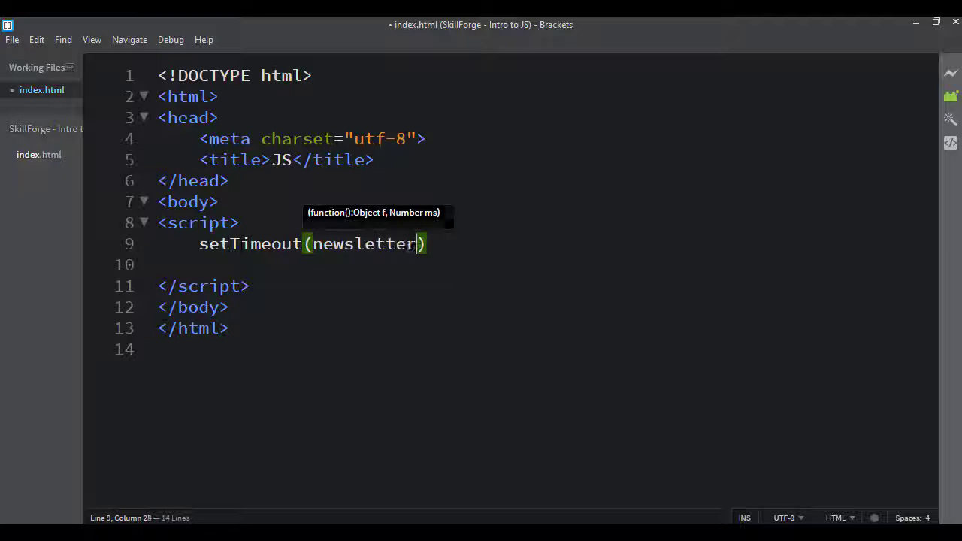
{"action": "type", "text": "()"}
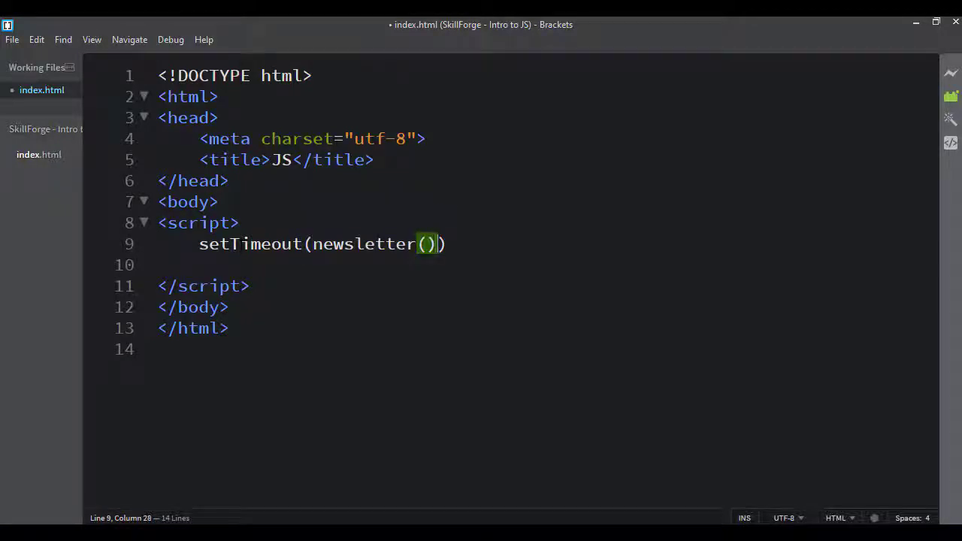
{"action": "type", "text": ","}
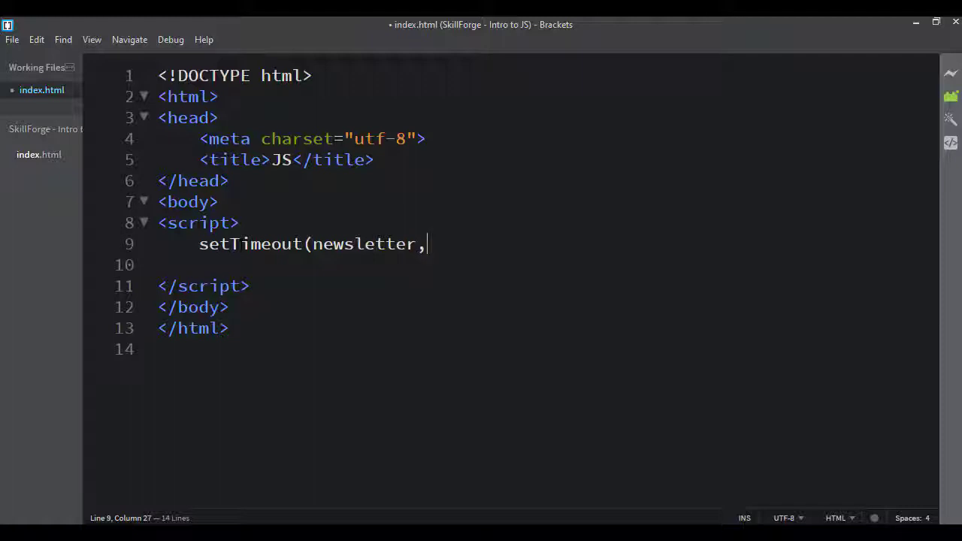
{"action": "type", "text": "3"}
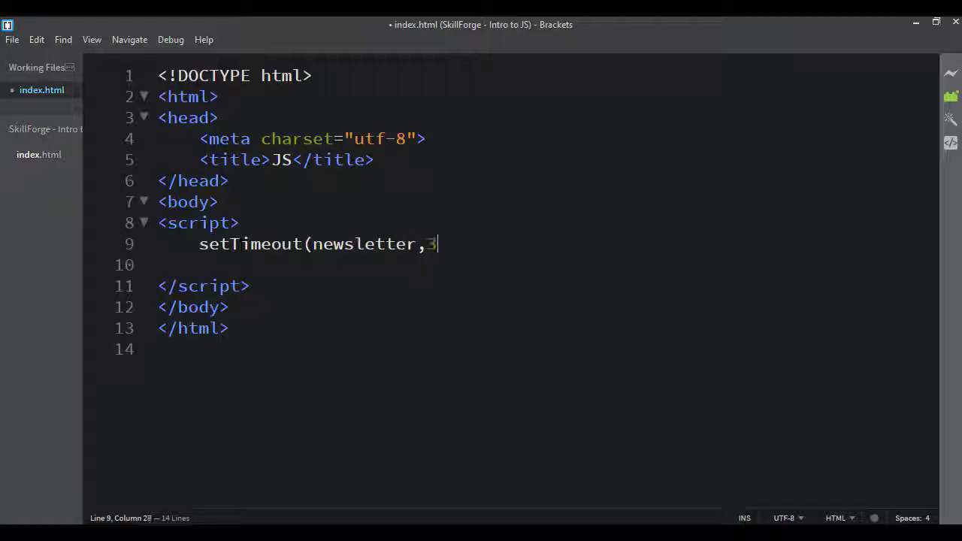
{"action": "type", "text": "000);"}
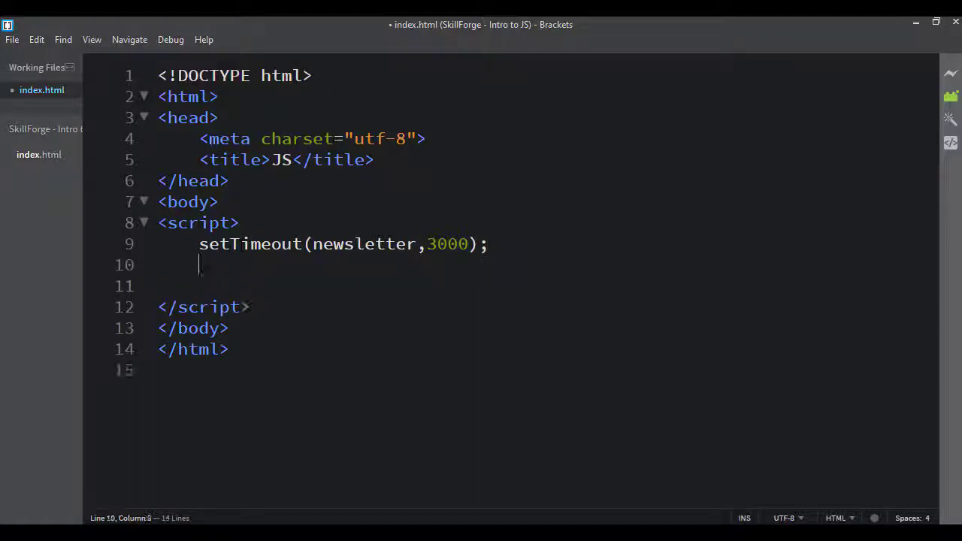
- Define function newsletter() calling confirm("Sign up for newsletter") below the timeout
{"action": "type", "text": "function new"}
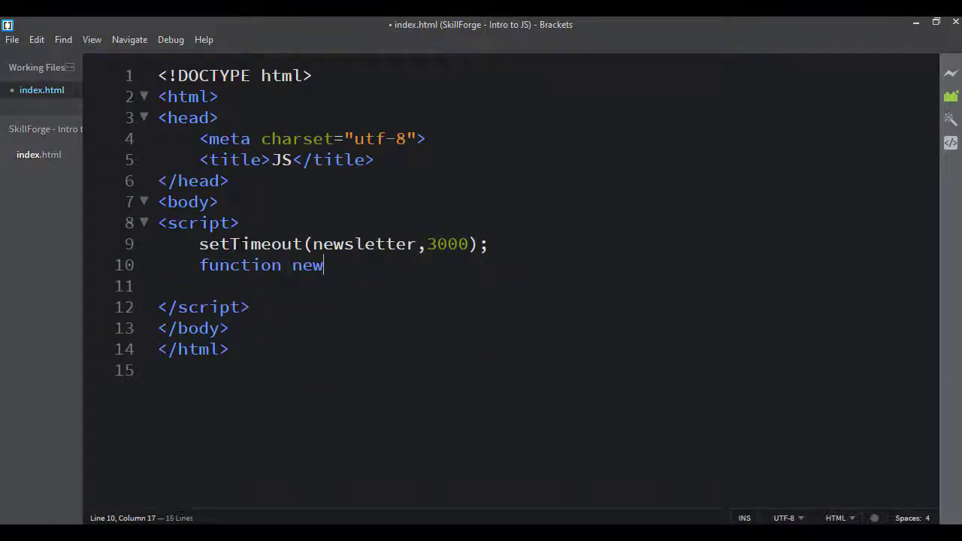
{"action": "type", "text": "sletter()"}
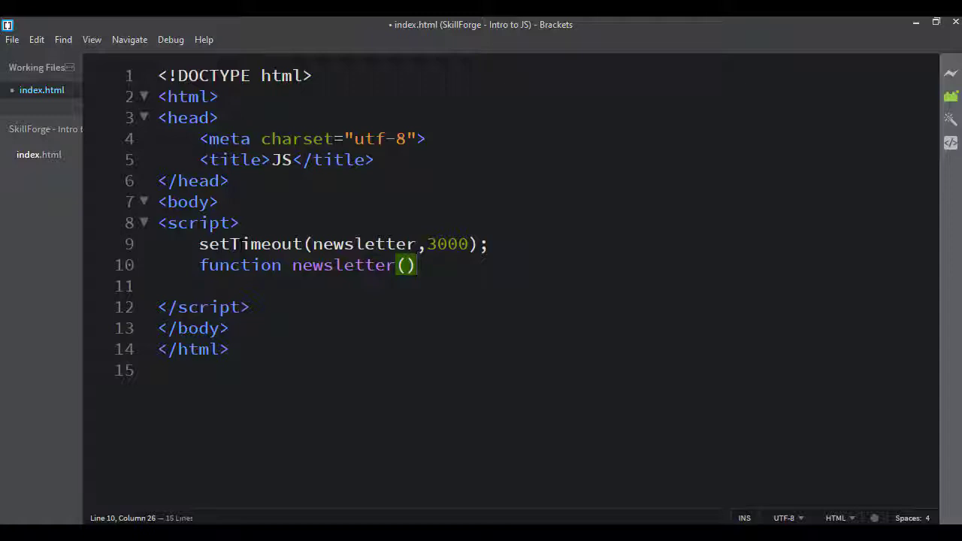
{"action": "type", "text": "{"}
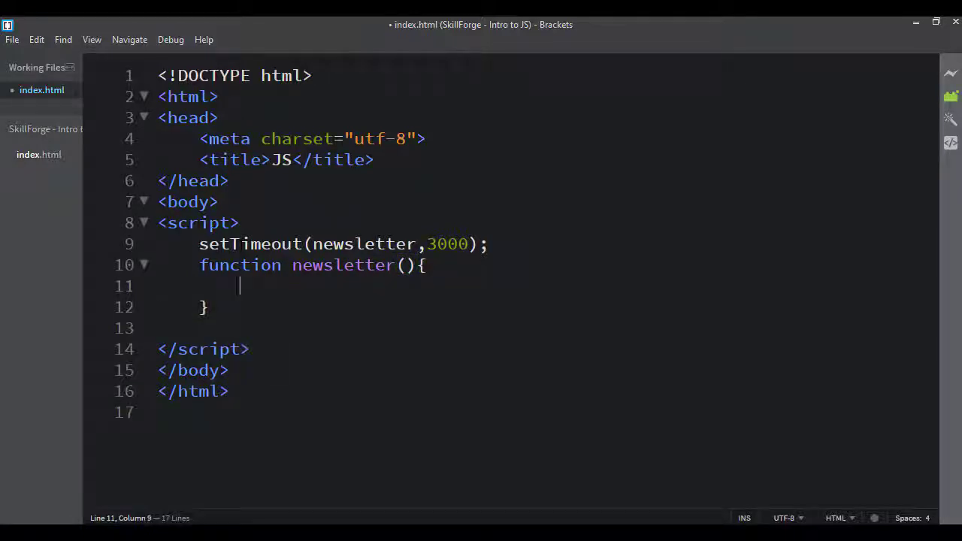
{"action": "type", "text": "confirm(\"\")"}
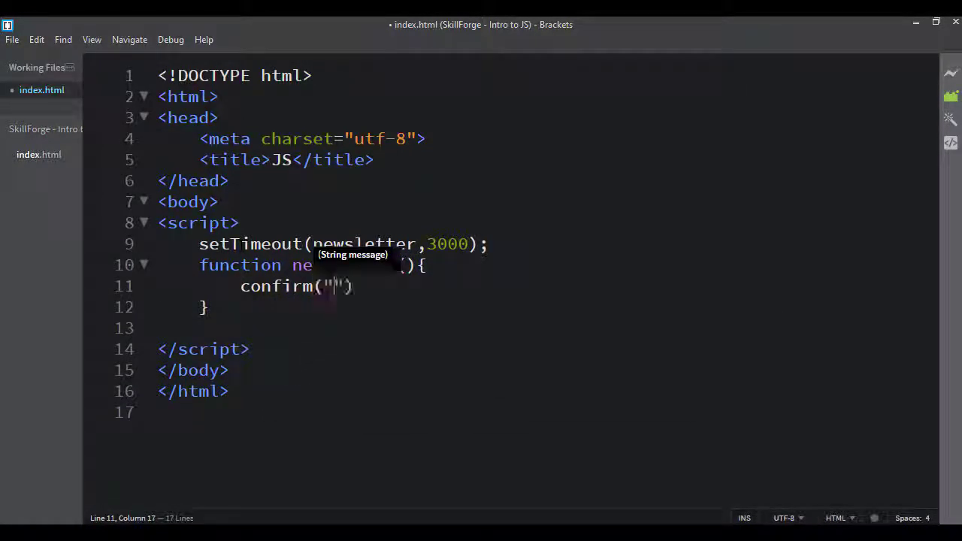
{"action": "type", "text": "Sign up for newsletter"}
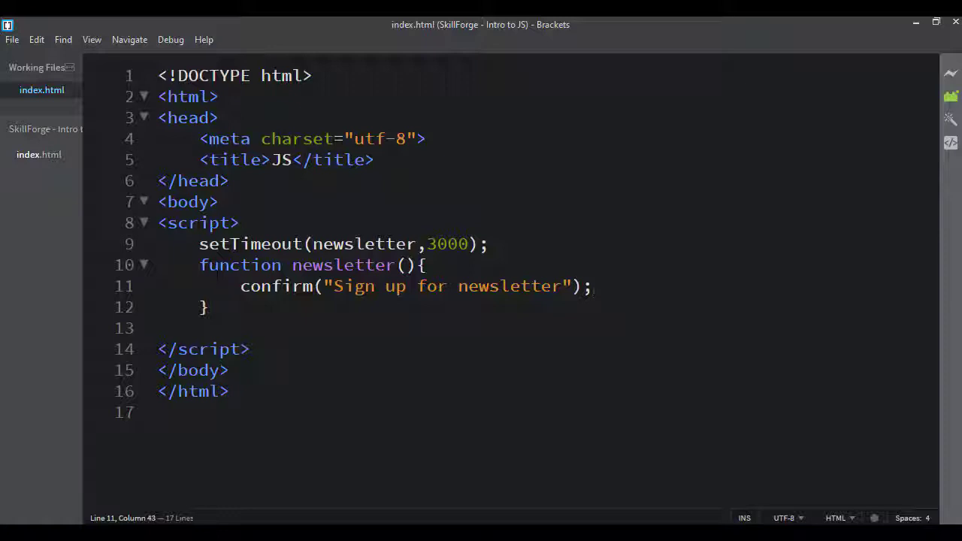
- Highlight the 3000 delay and the newsletter name in the setTimeout call
{"action": "double_click", "coordinate": [448, 244]}
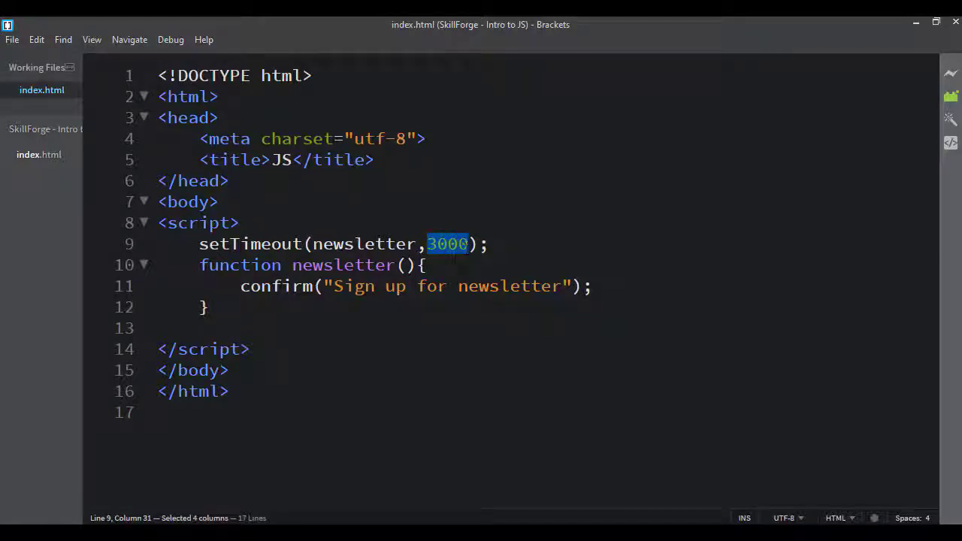
{"action": "double_click", "coordinate": [364, 243]}
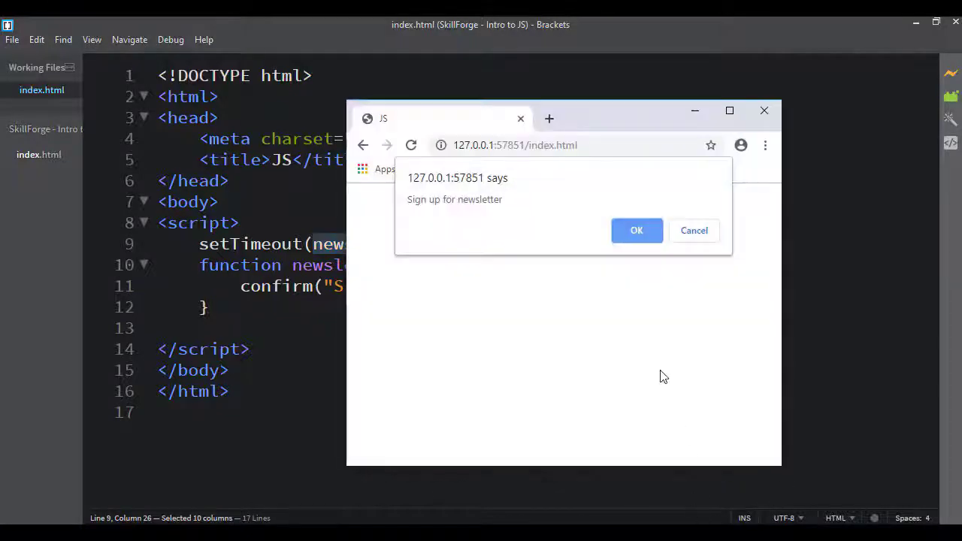
- Dismiss the newsletter confirm box in Chrome with OK
{"action": "left_click", "coordinate": [636, 230]}
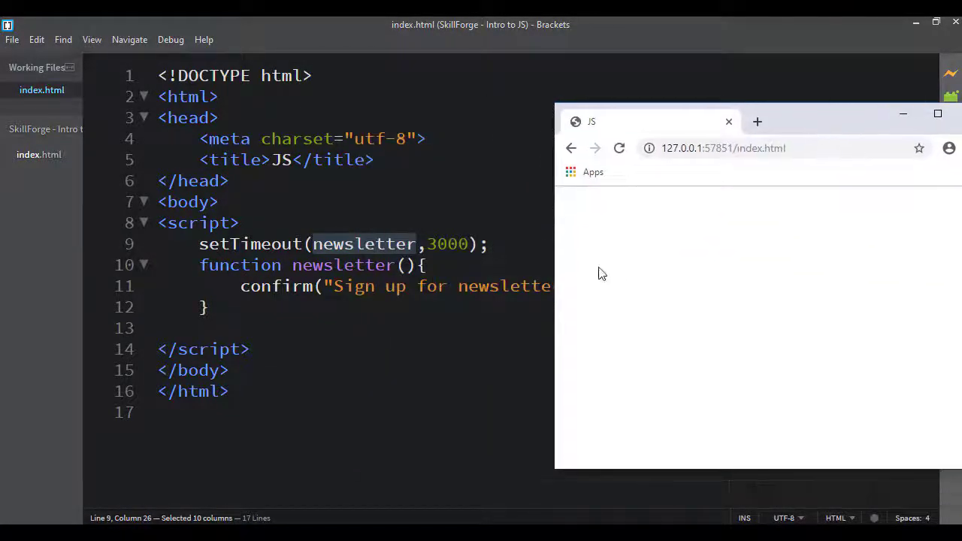
{"action": "mouse_move", "coordinate": [609, 219]}
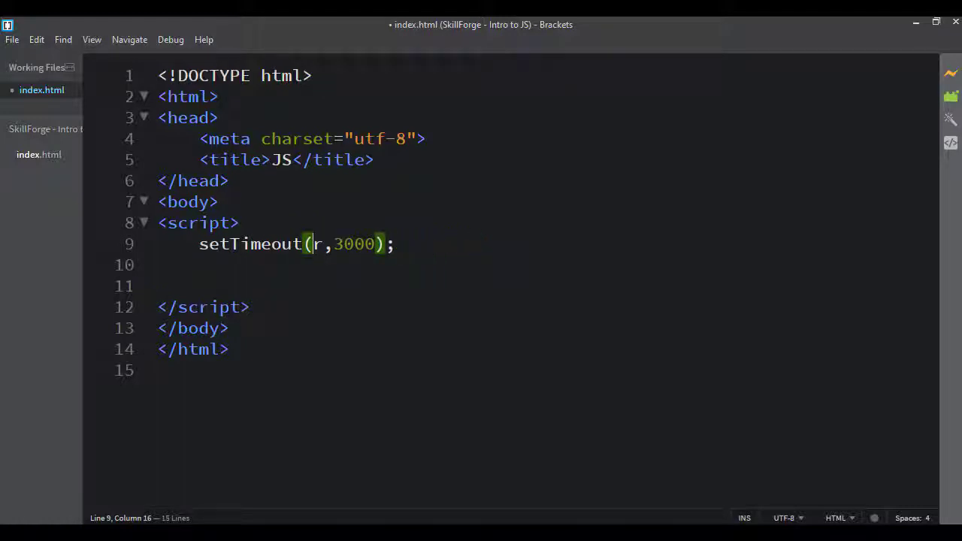
- Remove the leftover ,3000); and write an anonymous function calling confirm("Sign up for newsletter?")
{"action": "type", "text": "unction("}
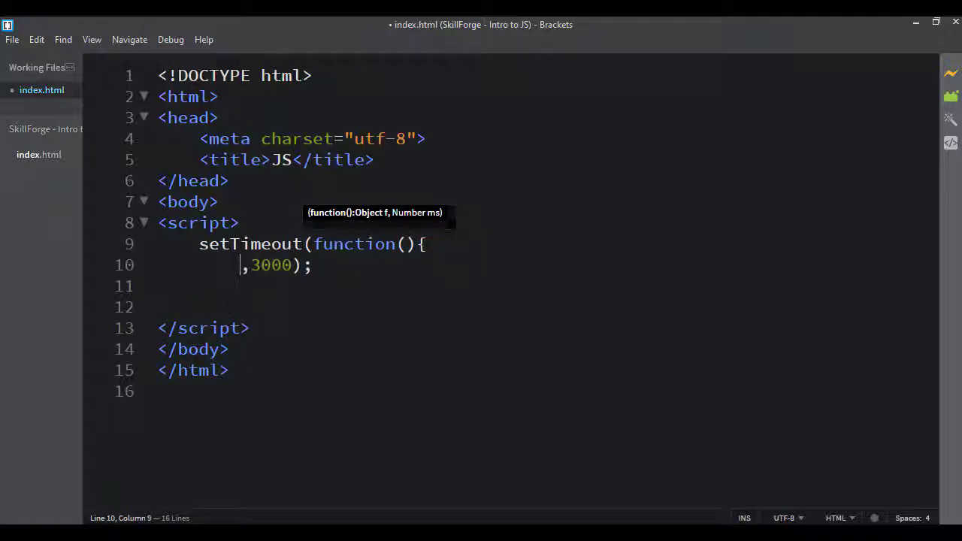
{"action": "left_click_drag", "start_coordinate": [242, 265], "coordinate": [310, 264]}
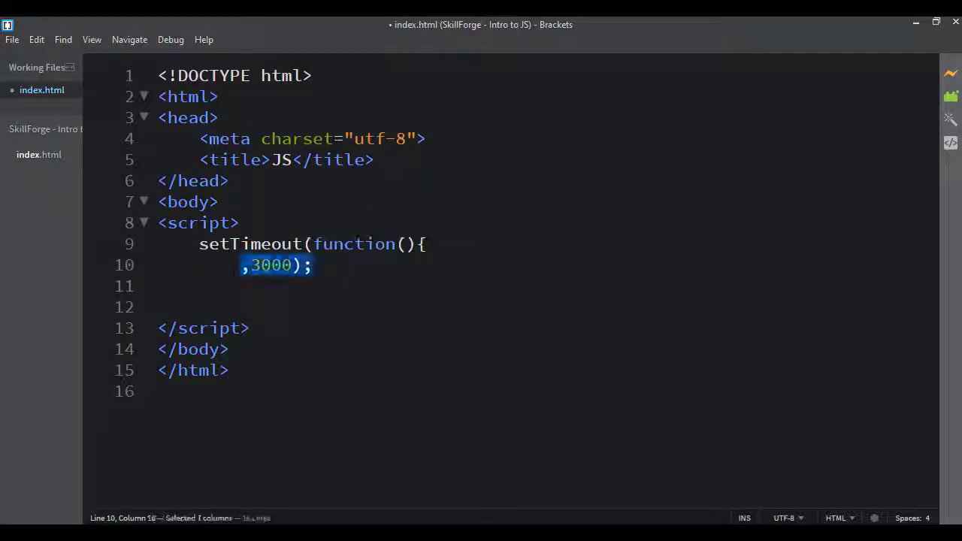
{"action": "key", "text": "Delete"}
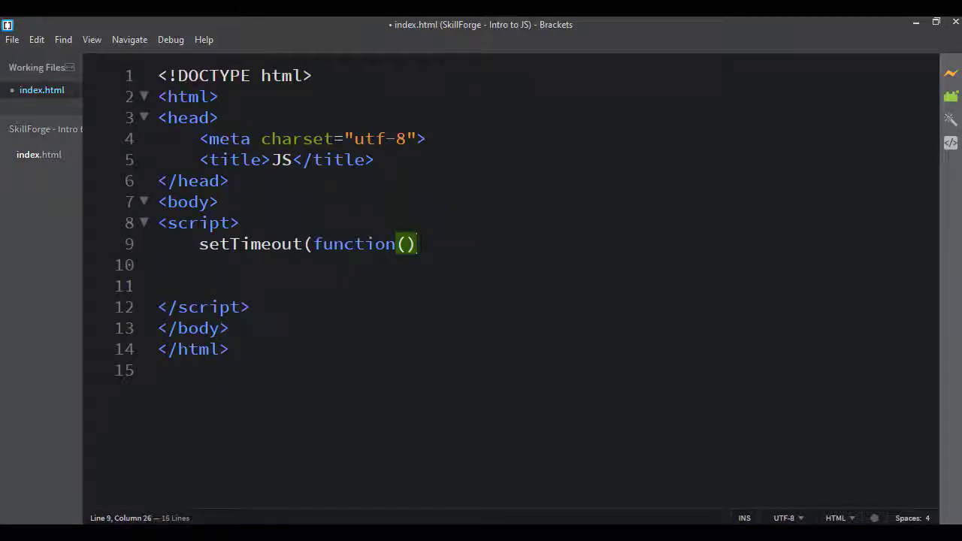
{"action": "type", "text": "{"}
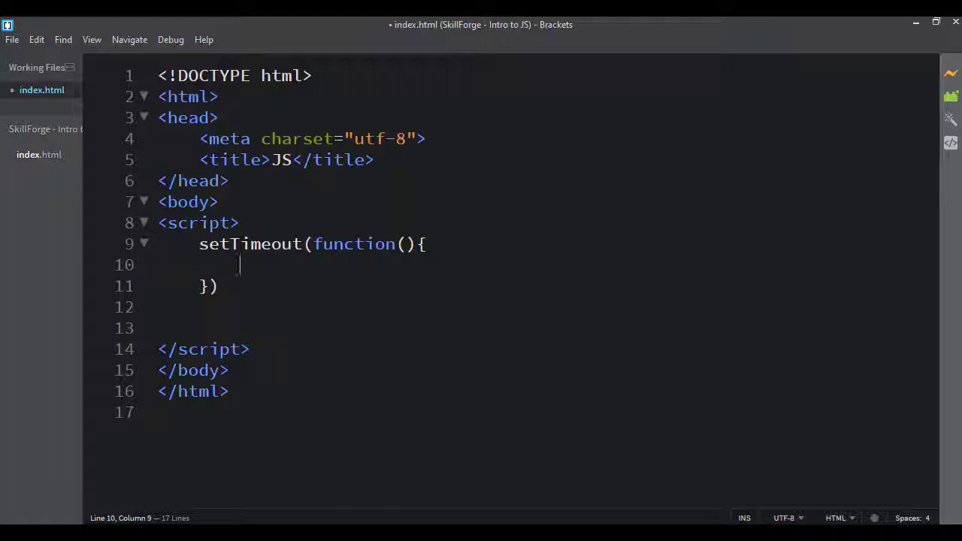
{"action": "type", "text": "confirm(\"Sign up for new"}
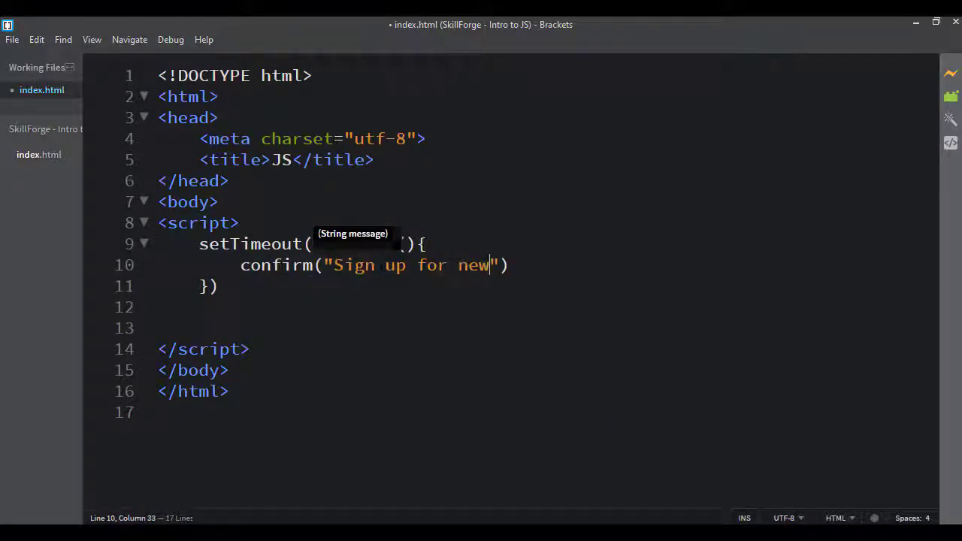
{"action": "type", "text": "sletter?"}
{"action": "left_click", "coordinate": [213, 286]}
{"action": "type", "text": ","}
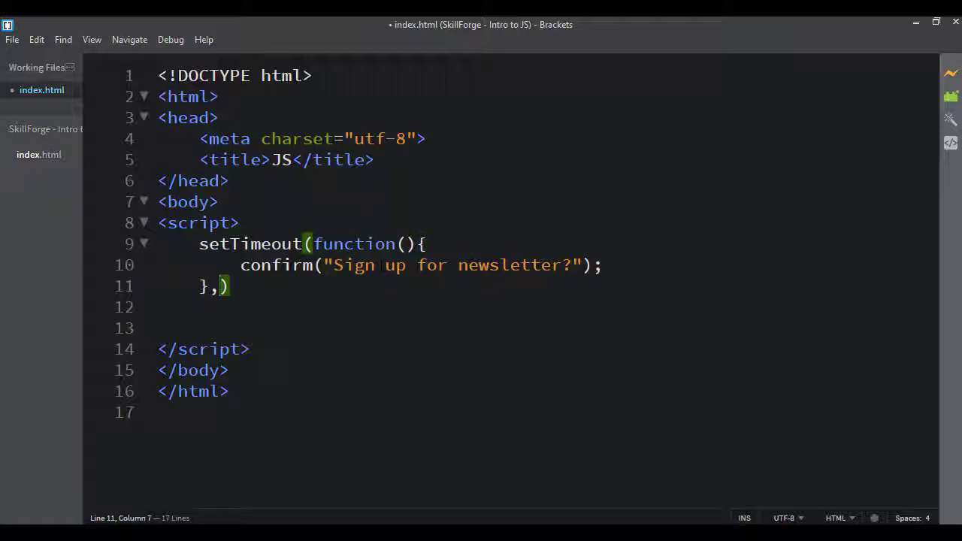
- Add the 3000 delay argument and closing semicolon to setTimeout, saving the file
{"action": "type", "text": "3000"}
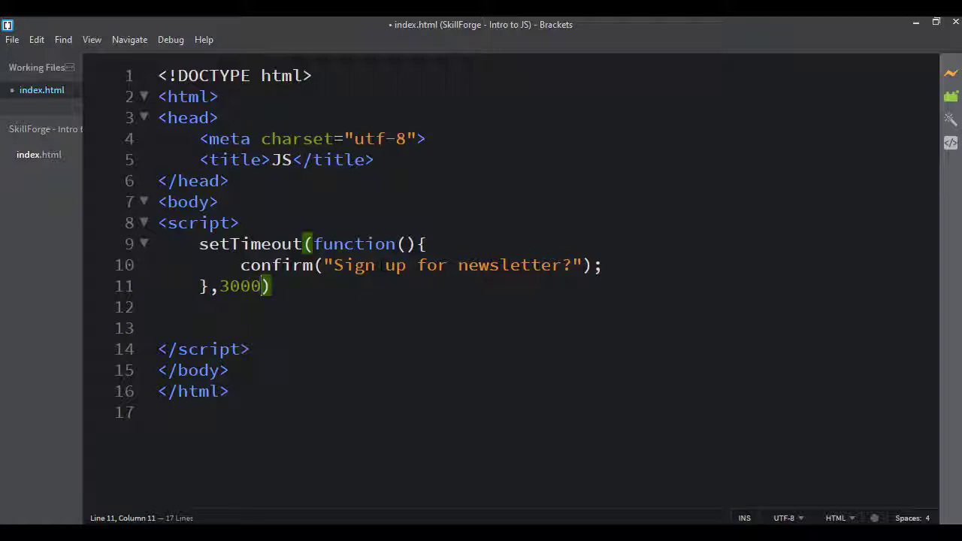
{"action": "key", "text": "ctrl+s"}
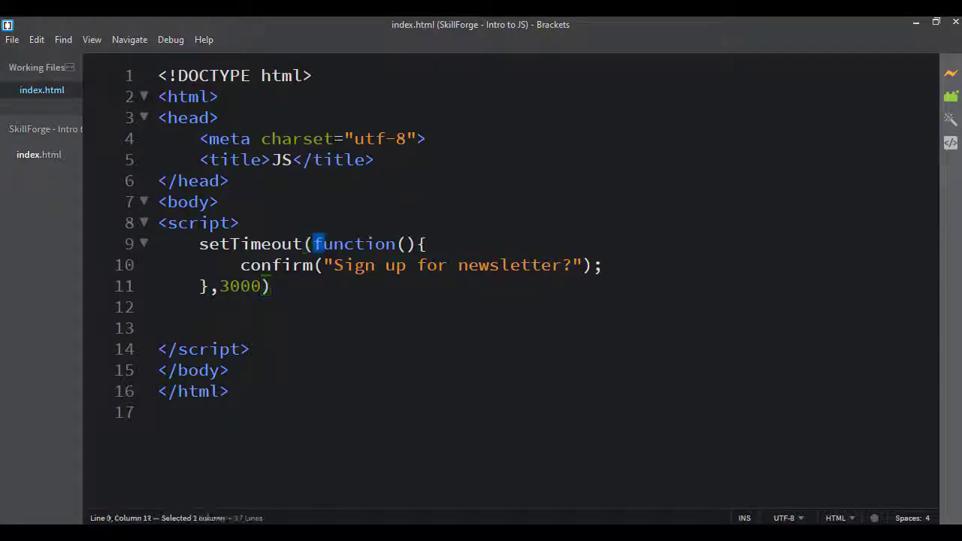
{"action": "left_click", "coordinate": [271, 286]}
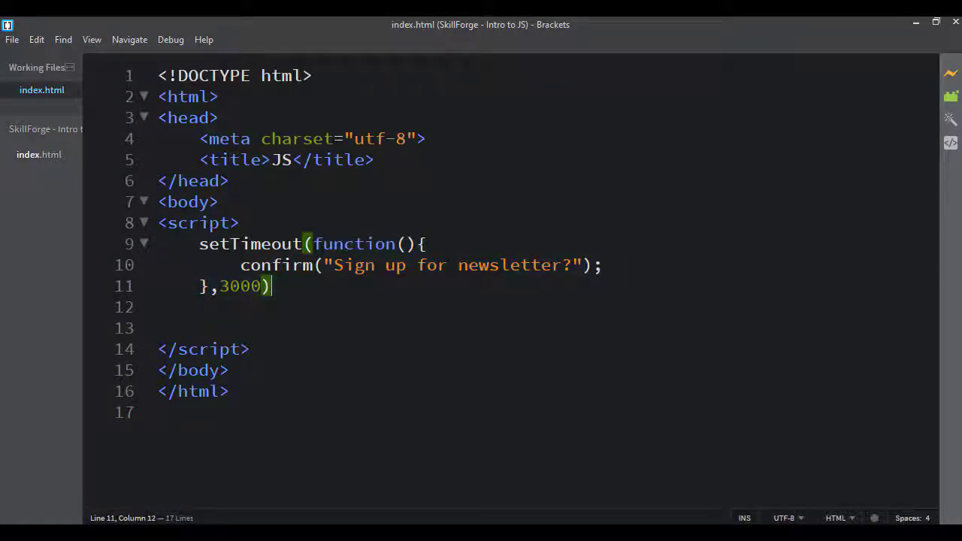
{"action": "type", "text": ";"}
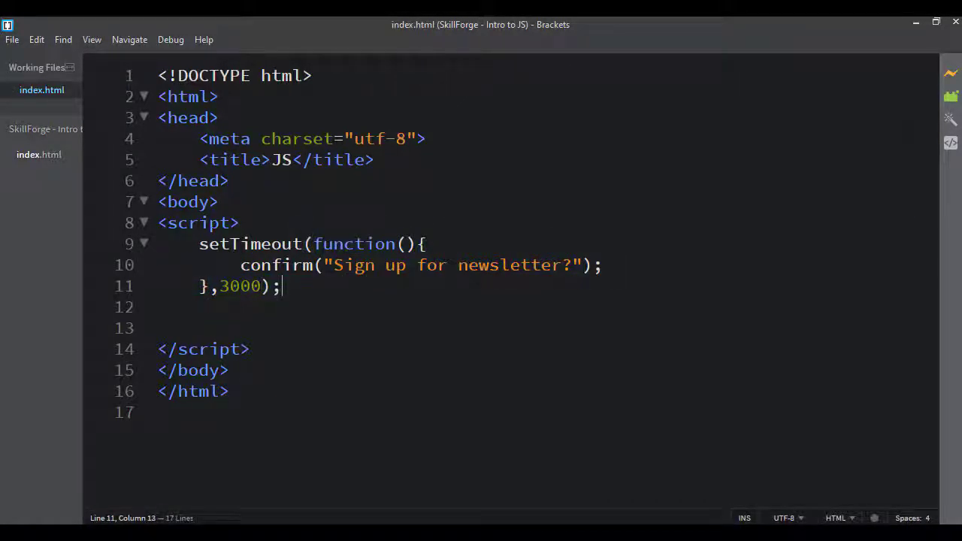